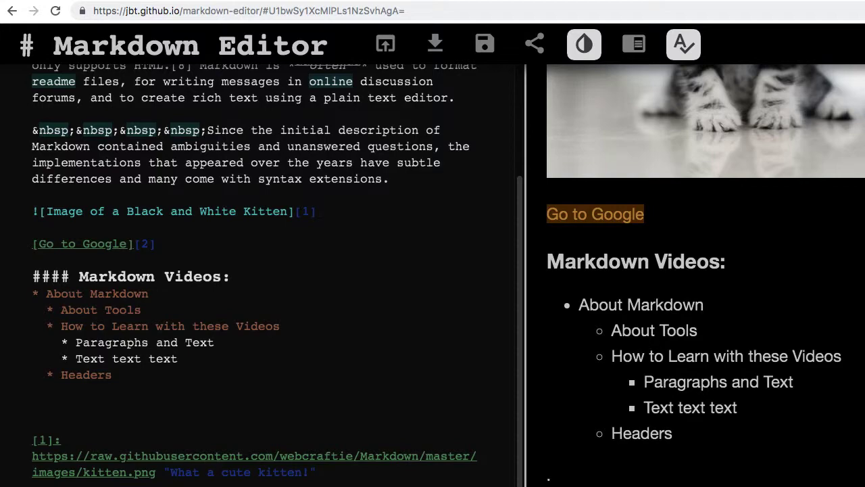
Reveal the kitten image's 'What a cute kitten!' title tooltip in the preview pane.
left_click(595, 214)
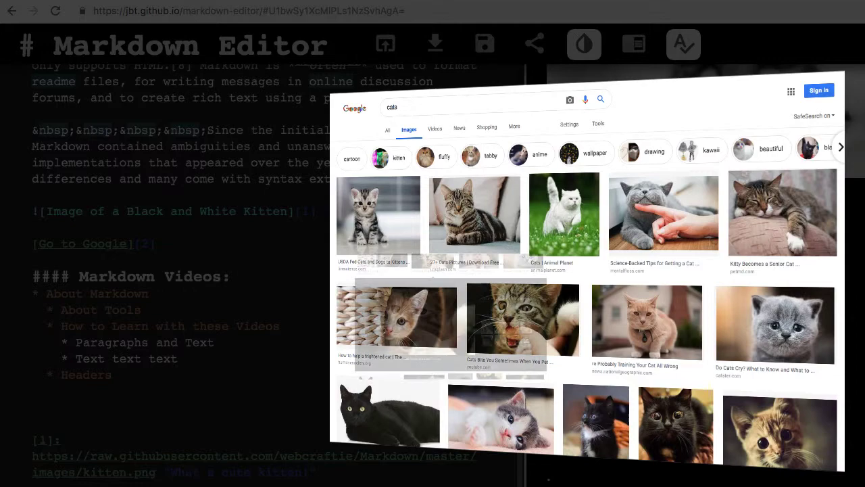
left_click(522, 319)
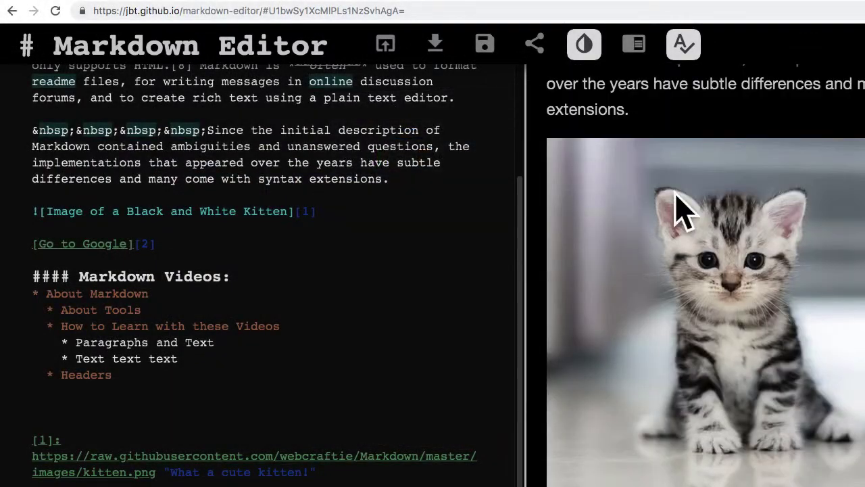
mouse_move(636, 233)
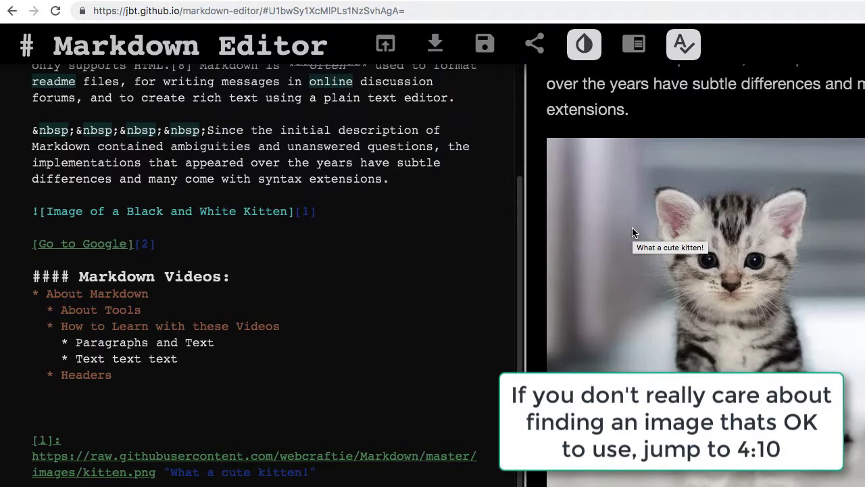
mouse_move(560, 68)
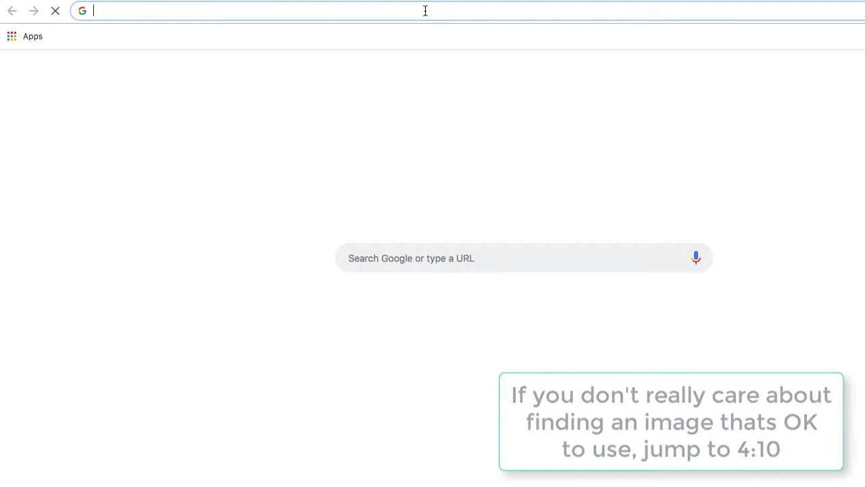
Find Unsplash via a Google search for 'unsplash' and land on its site.
type("unsplash")
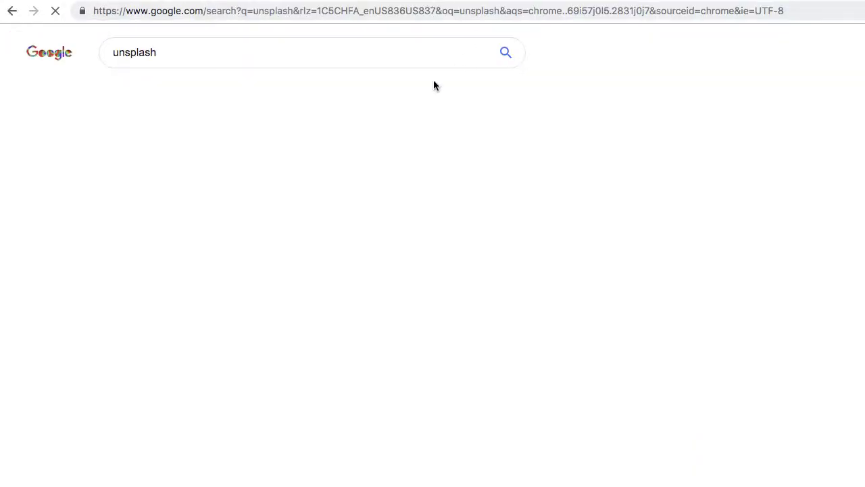
left_click(227, 147)
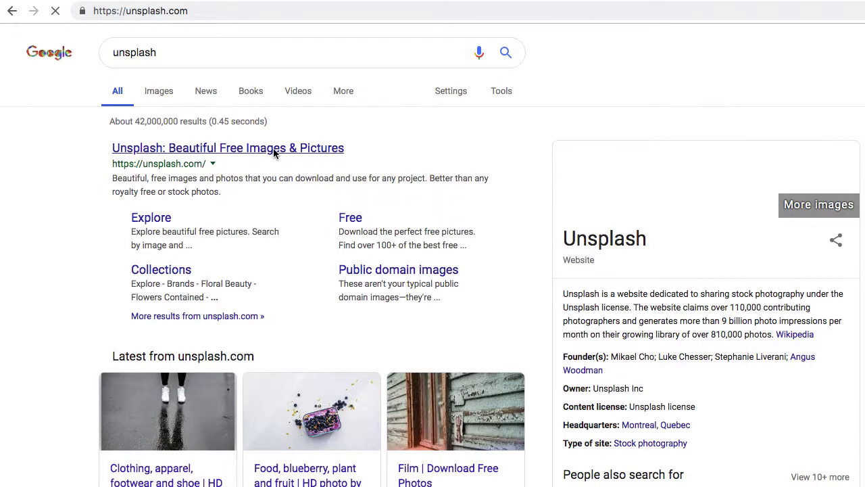
left_click(227, 147)
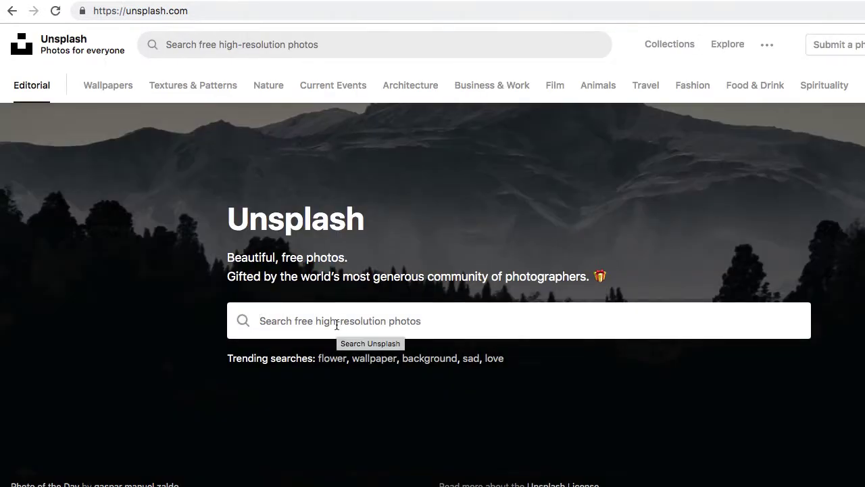
Search Unsplash for 'cat' and browse the free cat picture results.
type("cat")
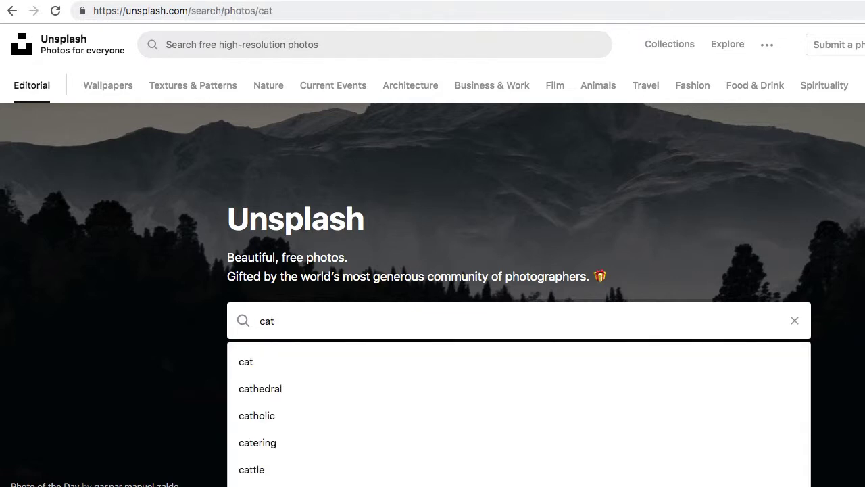
left_click(246, 361)
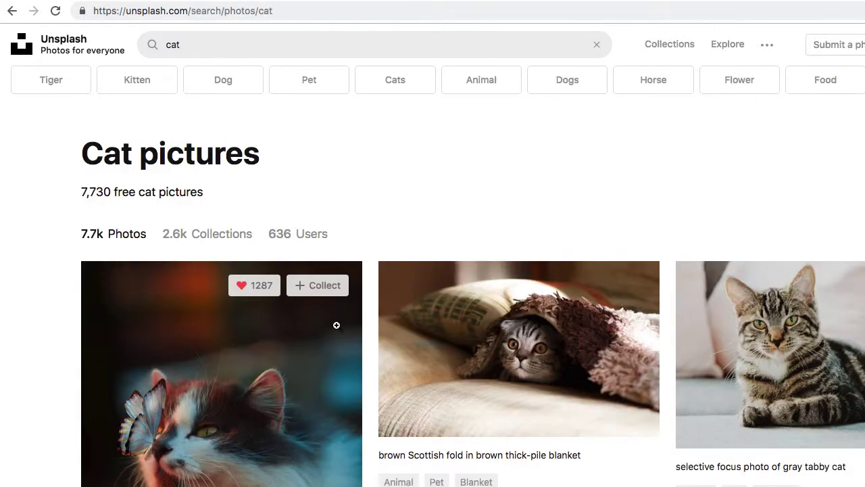
scroll("down", 3)
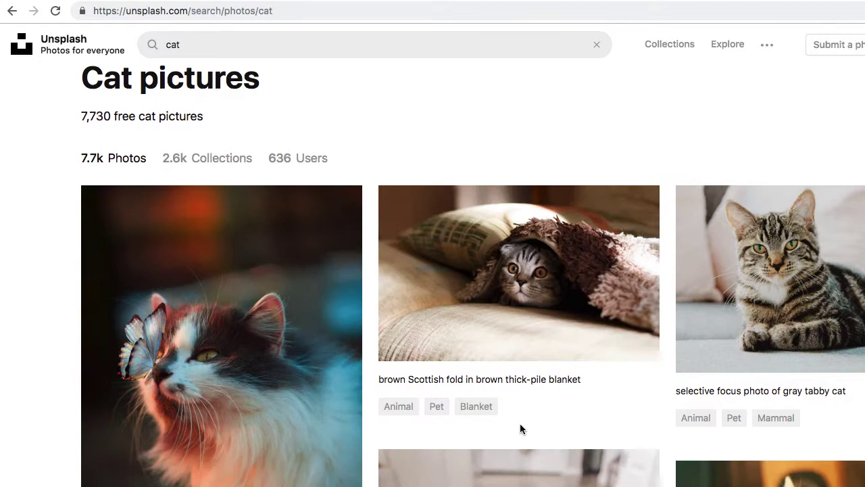
scroll("down", 3)
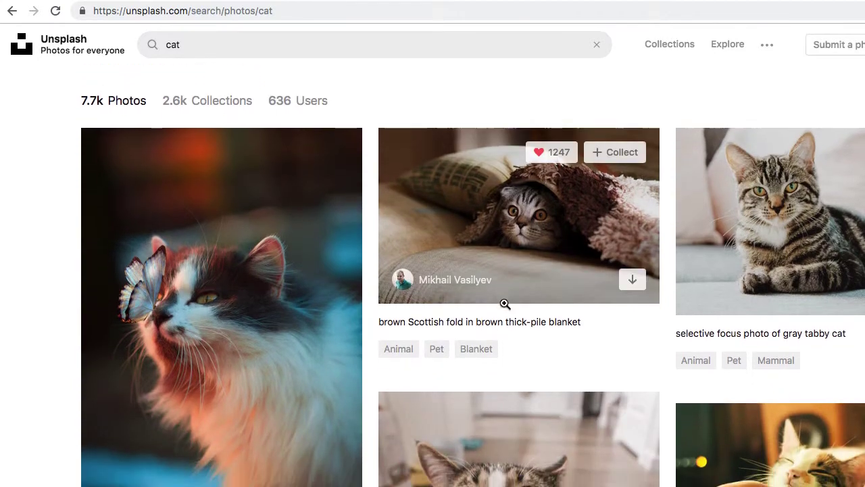
Open the Scottish fold cat-under-a-blanket photo on its own Unsplash page.
left_click(518, 215)
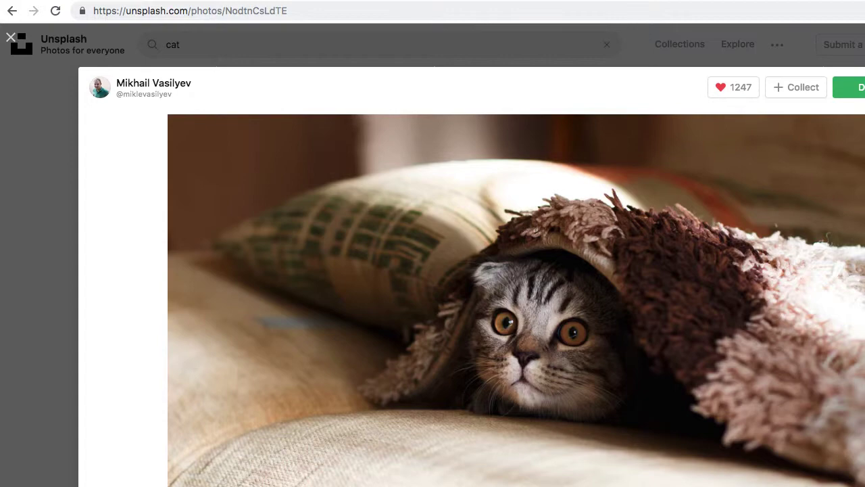
mouse_move(747, 284)
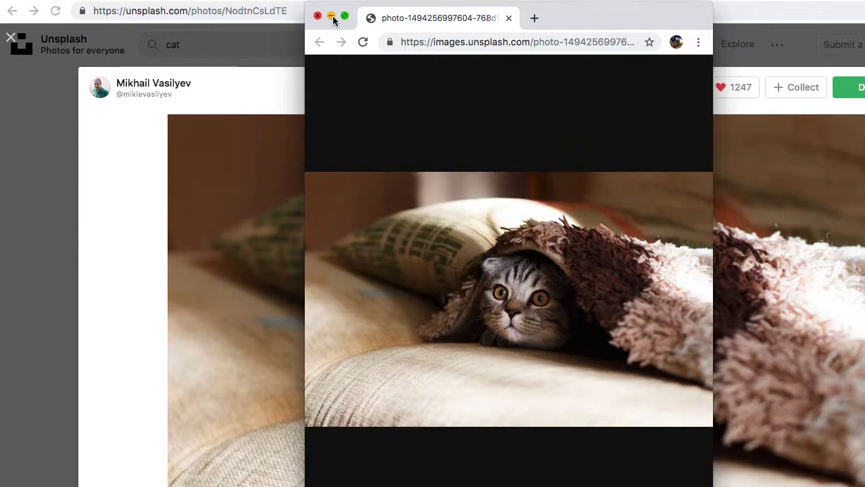
Minimize the full-size photo window and read the Snipping Tool support article.
left_click(318, 16)
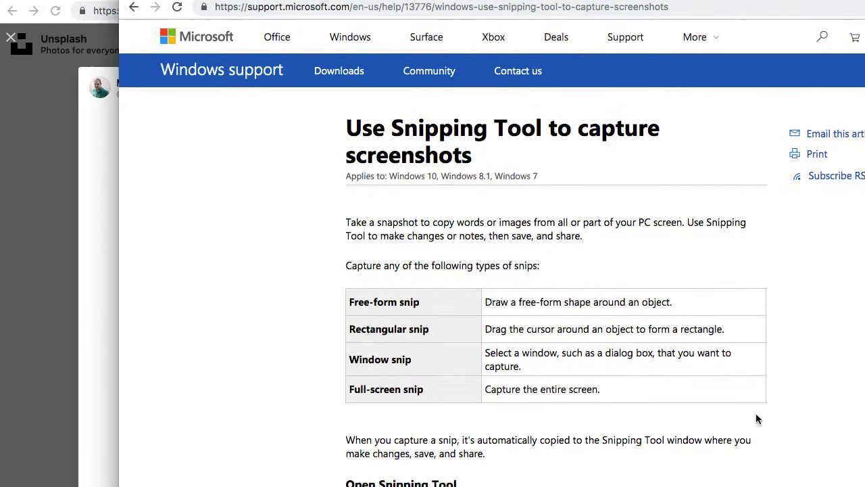
scroll("down", 3)
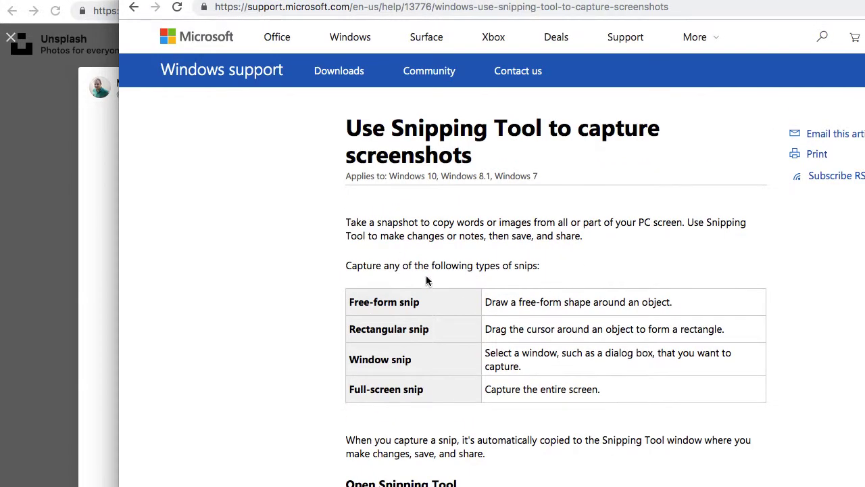
mouse_move(213, 65)
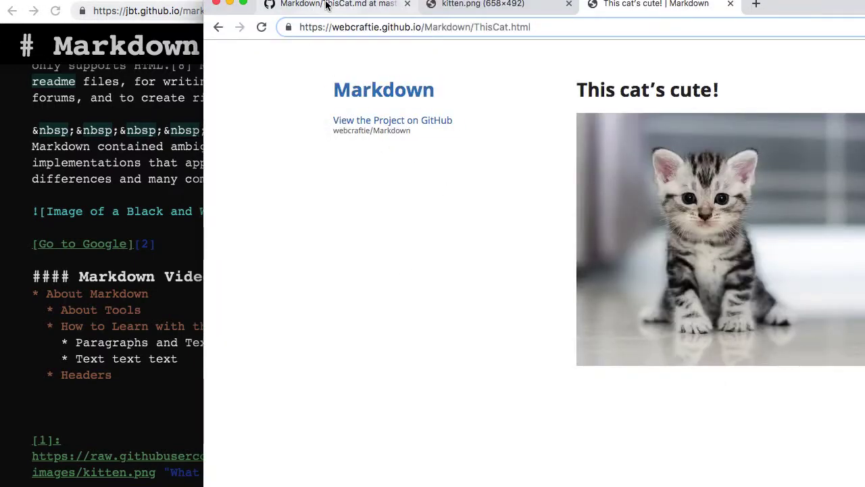
Reach the Upload files page for the images folder of the webcraftie/Markdown repo.
left_click(331, 4)
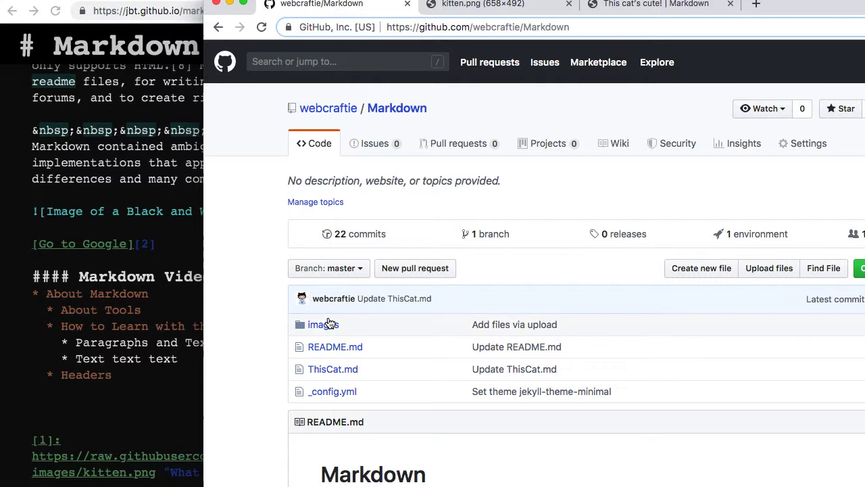
left_click(318, 324)
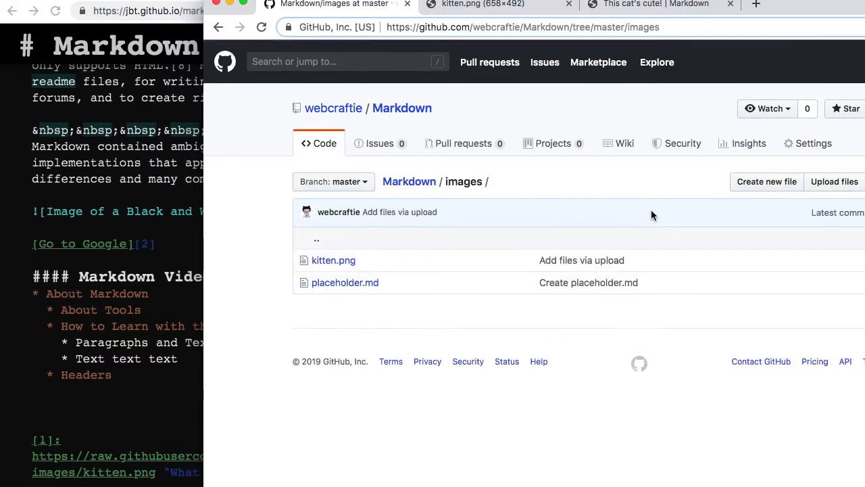
left_click(835, 181)
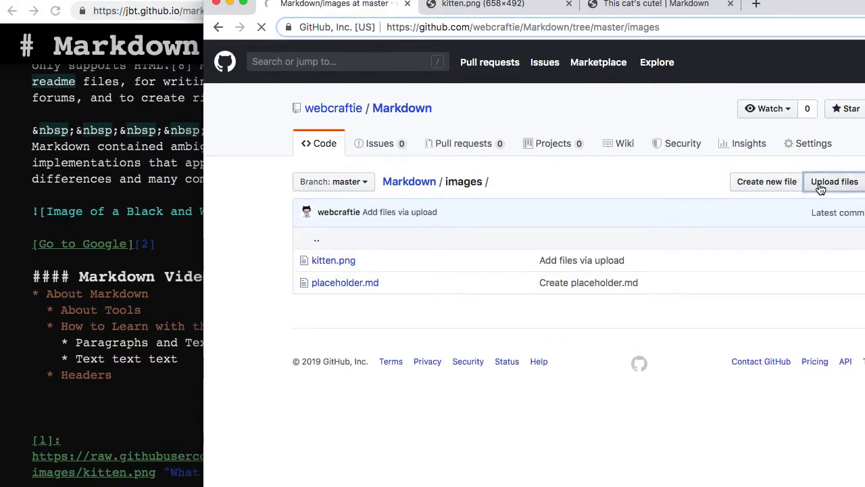
left_click(834, 181)
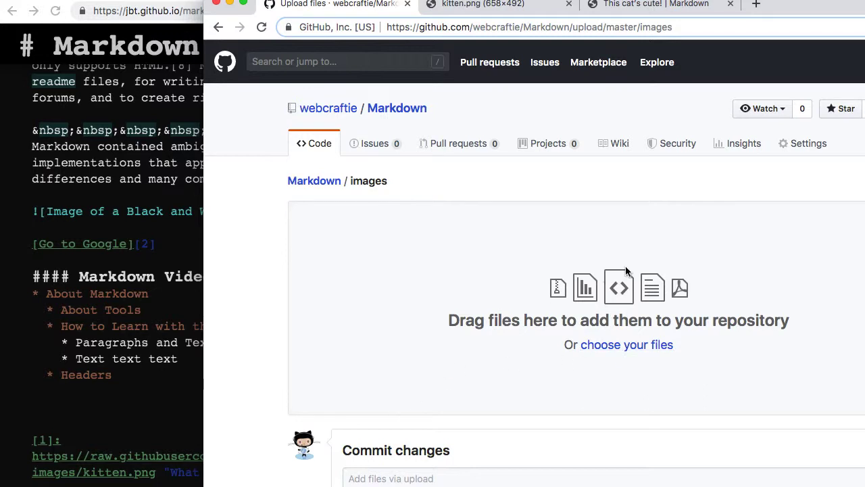
Upload 'Screen Shot 2019-06-04 at 6.10.33 AM.png' and commit it to the images folder.
left_click(627, 345)
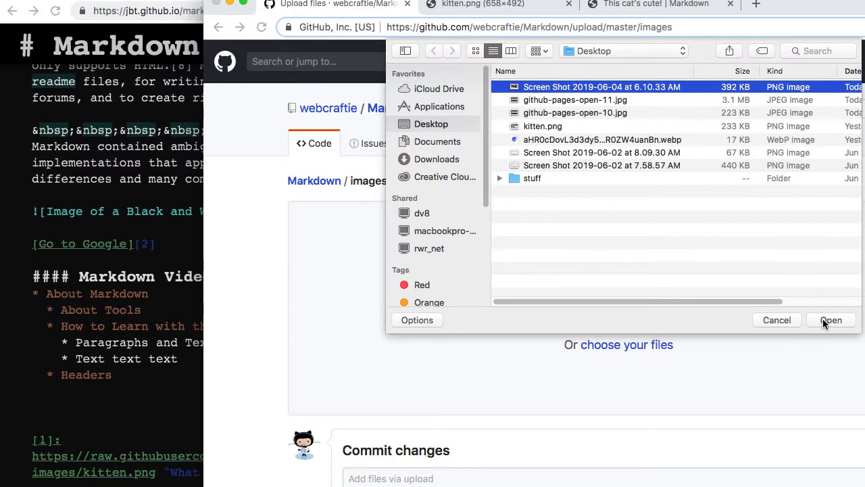
left_click(829, 319)
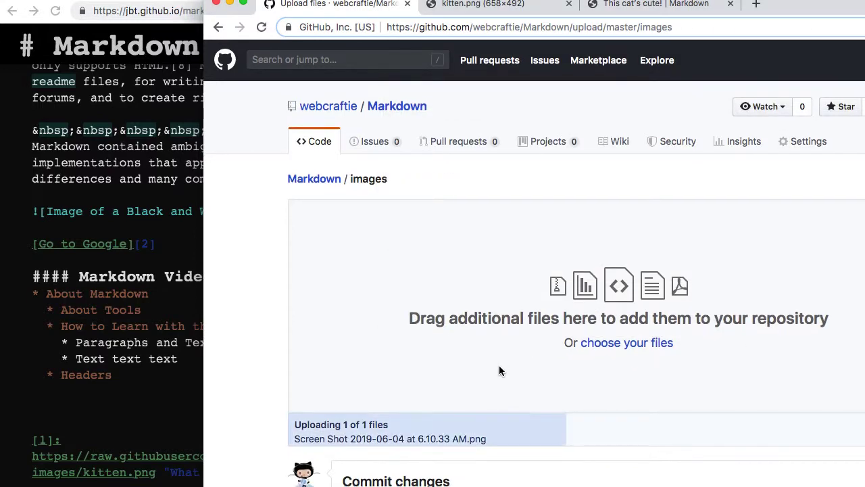
scroll("down", 3)
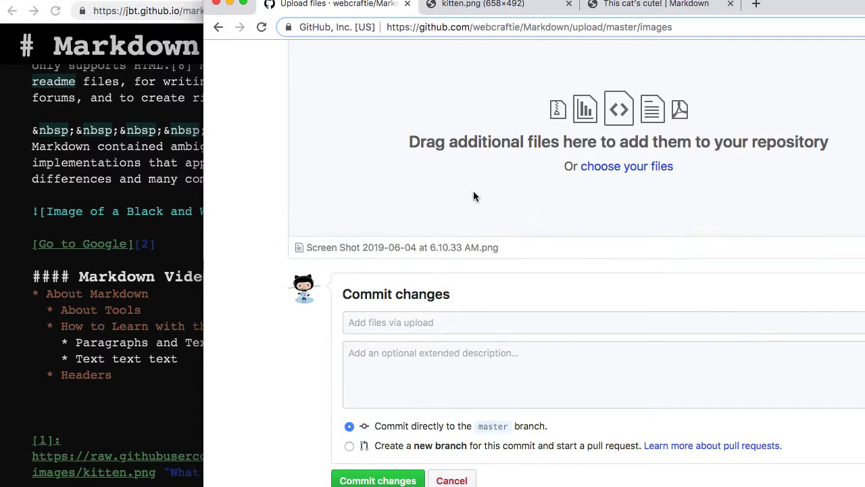
left_click(378, 479)
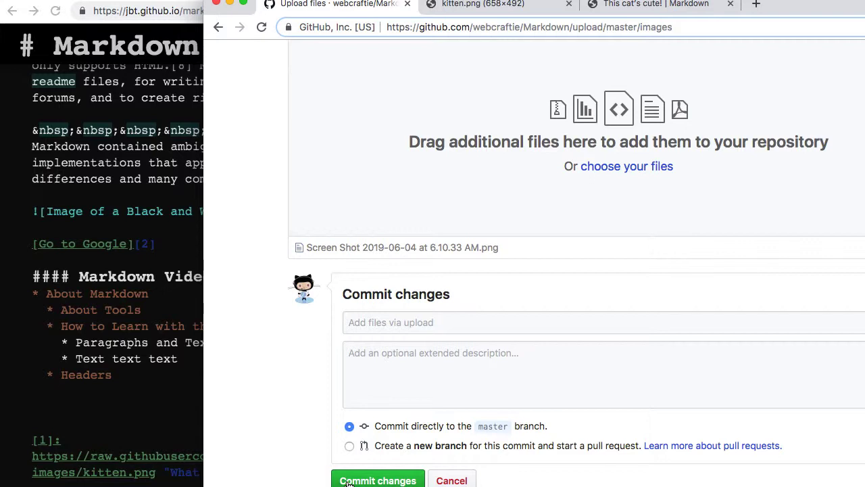
left_click(378, 479)
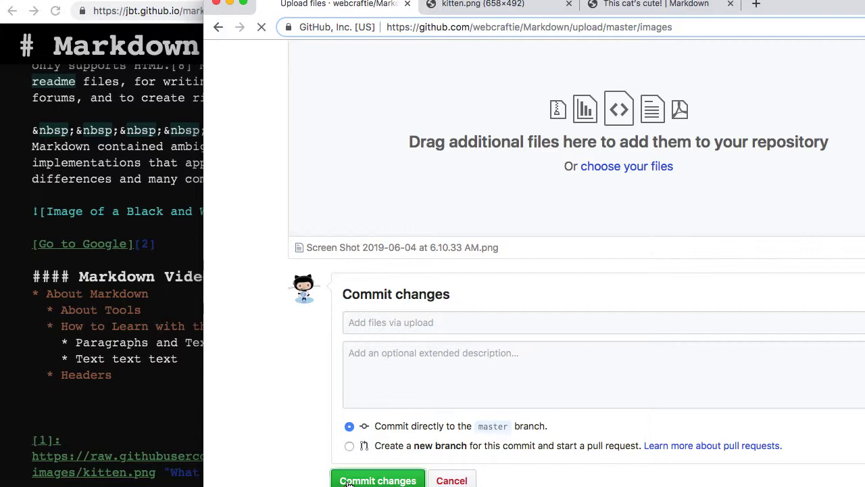
left_click(377, 479)
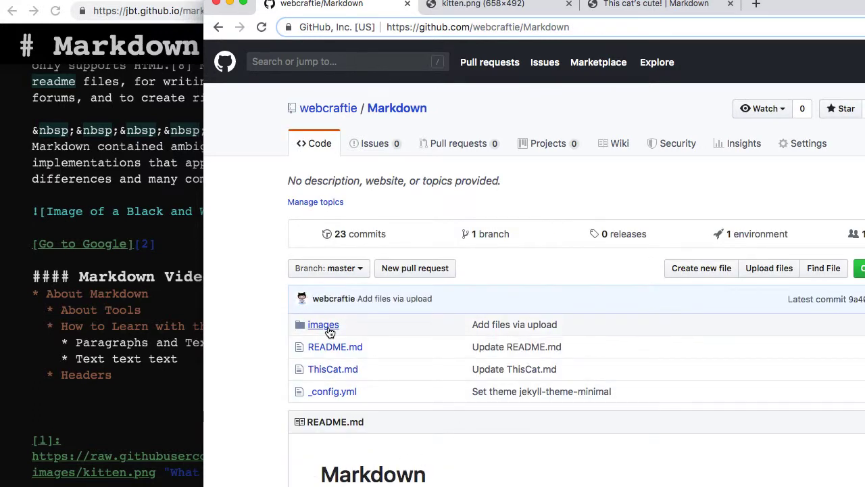
View the uploaded screenshot in the images folder and copy its image address.
left_click(323, 324)
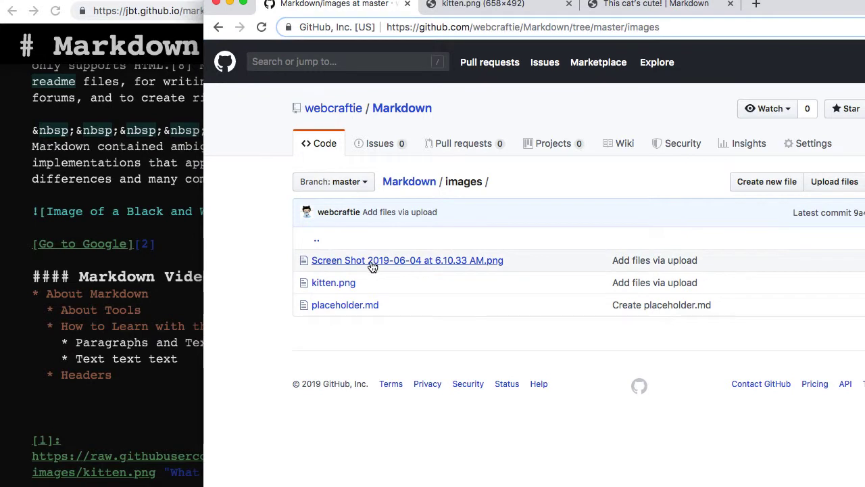
left_click(407, 259)
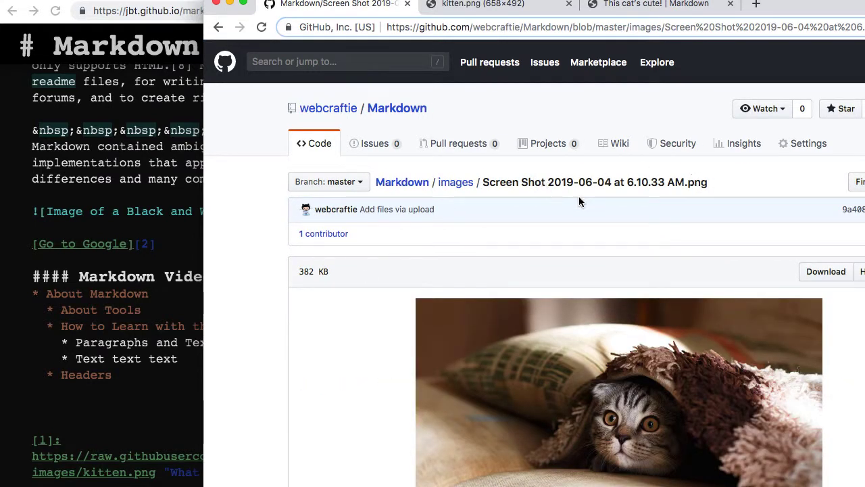
right_click(619, 392)
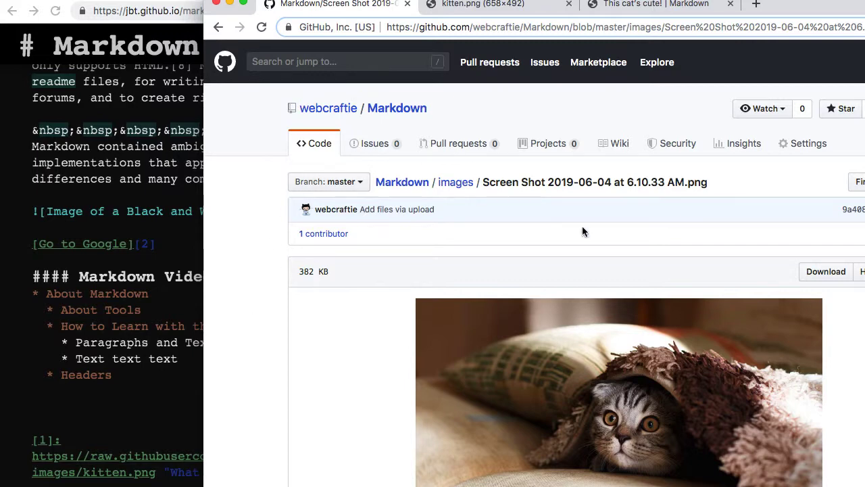
mouse_move(492, 345)
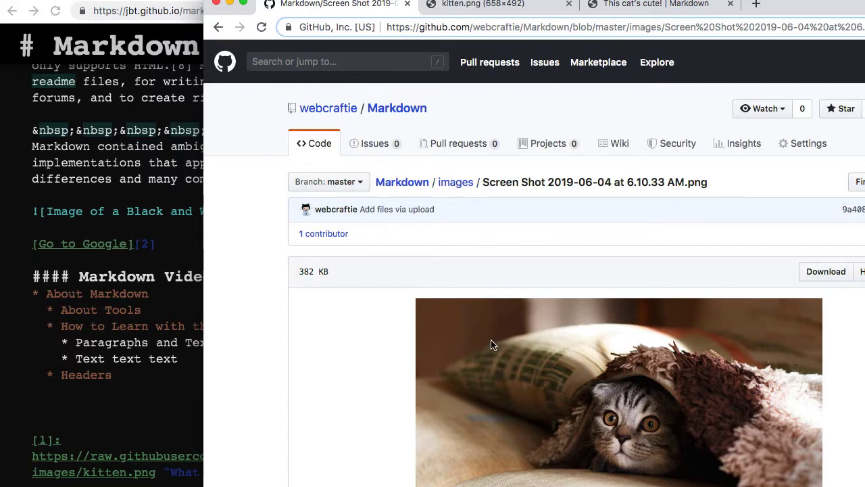
right_click(492, 344)
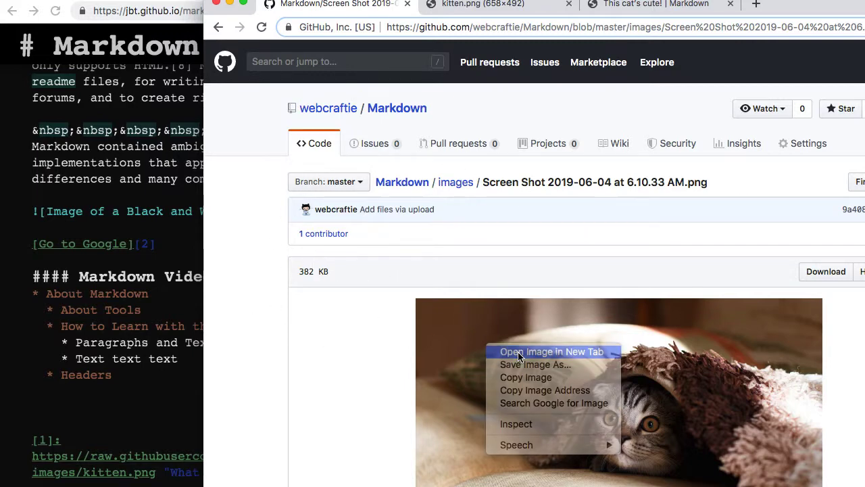
left_click(552, 351)
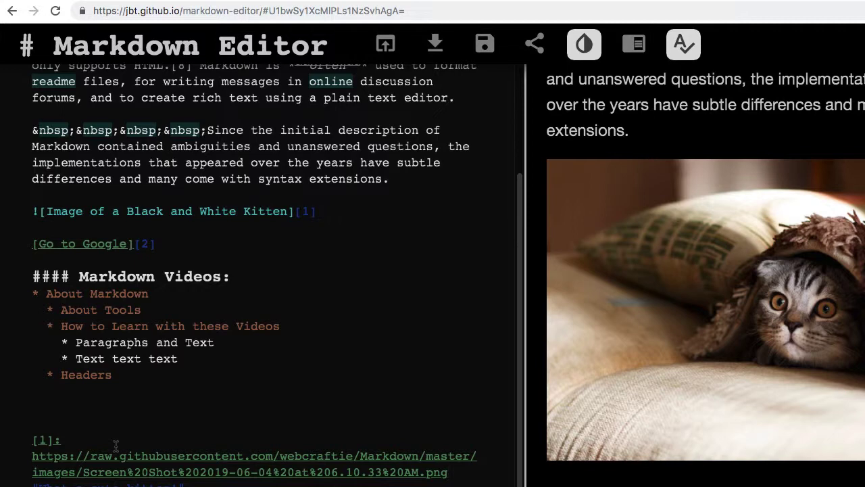
mouse_move(168, 260)
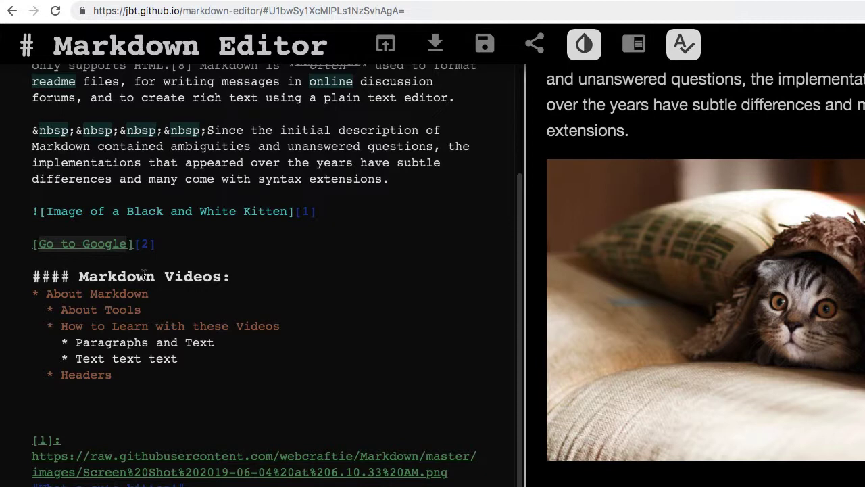
Enclose the kitten image markdown in a [2] Google link and check it in the preview.
left_click(318, 211)
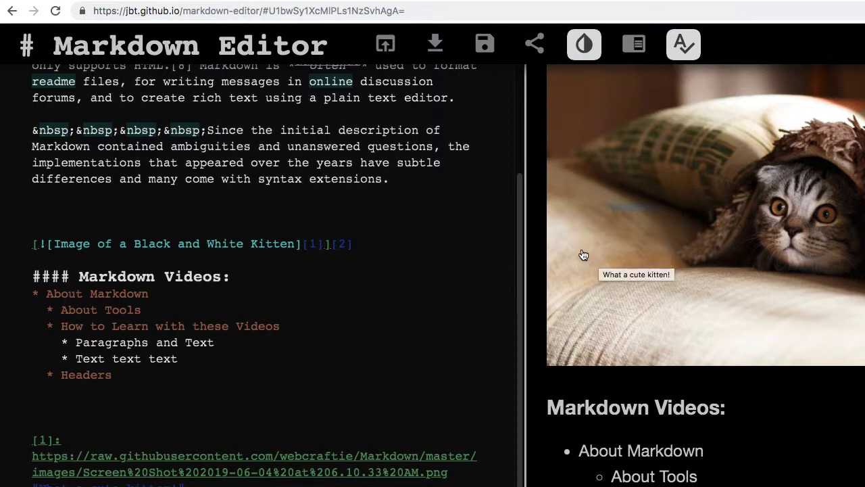
right_click(583, 255)
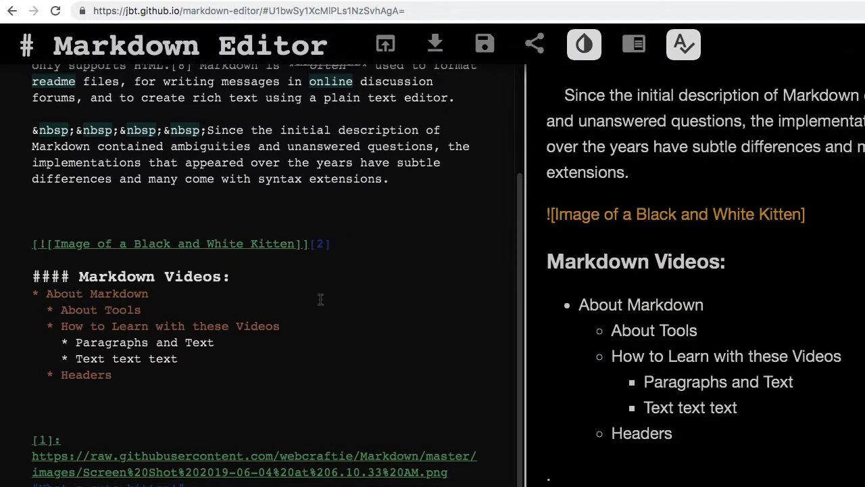
Give the image an inline screenshot URL with the quoted title "What a cute kitten".
type("()")
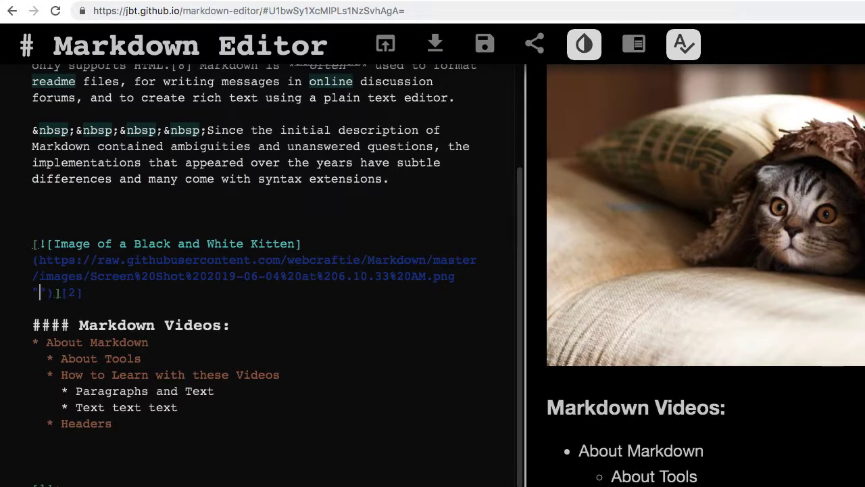
type("What a cute")
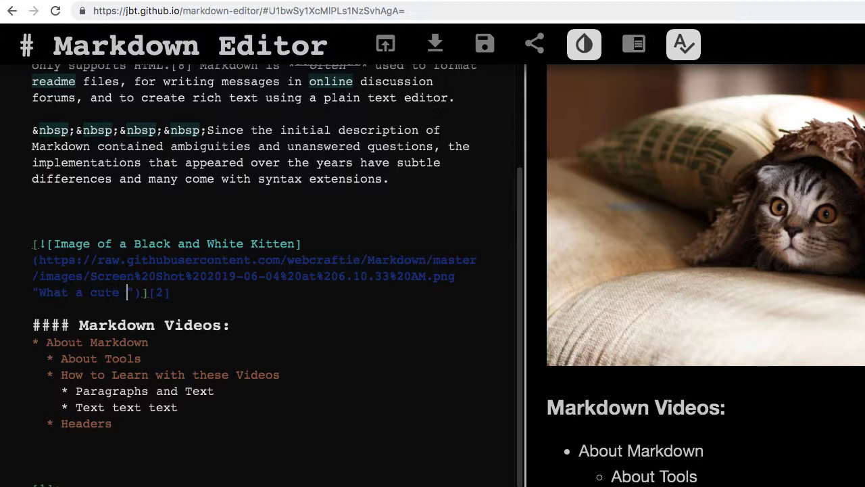
type("kit")
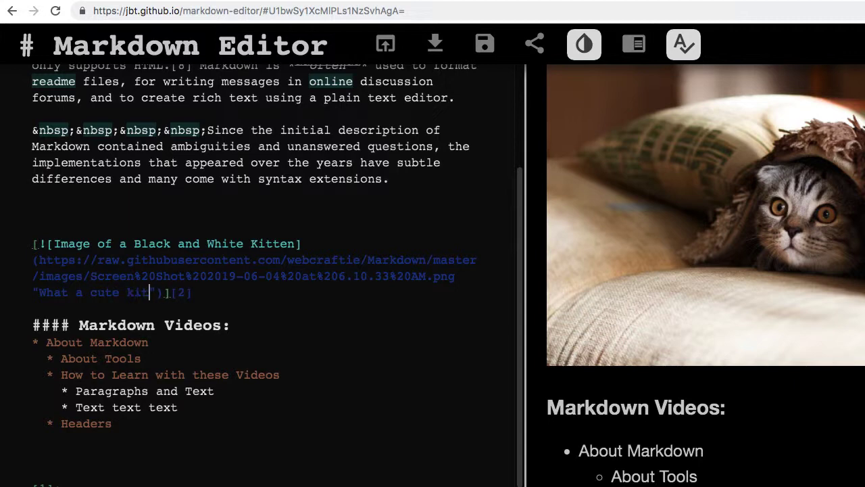
type("ten")
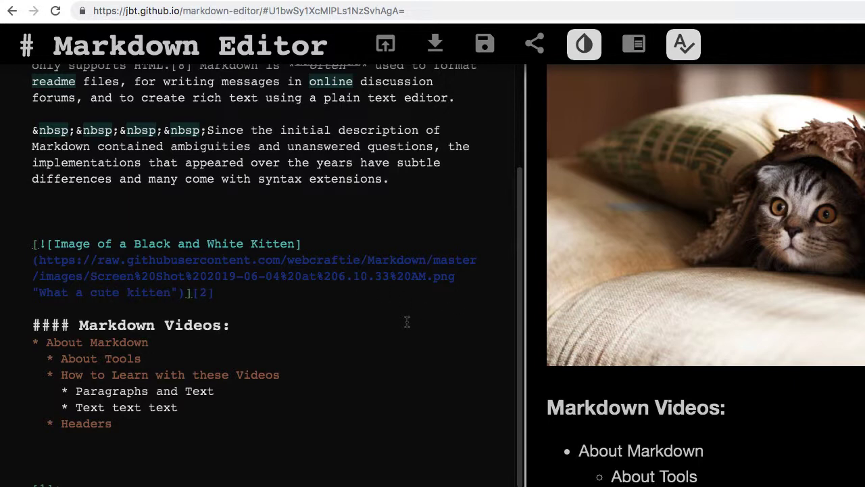
mouse_move(586, 285)
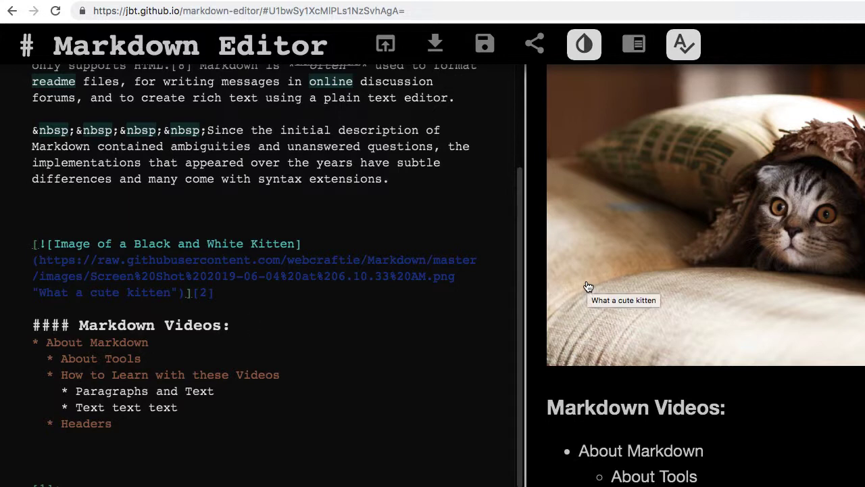
mouse_move(106, 260)
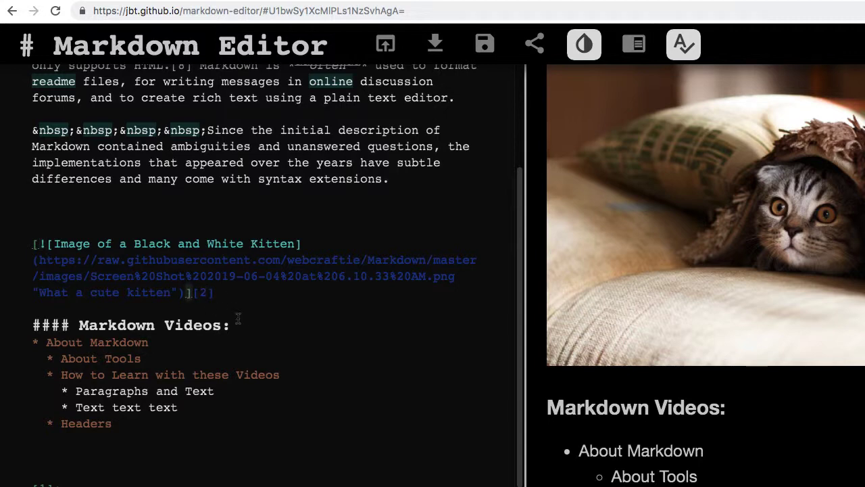
scroll("down", 3)
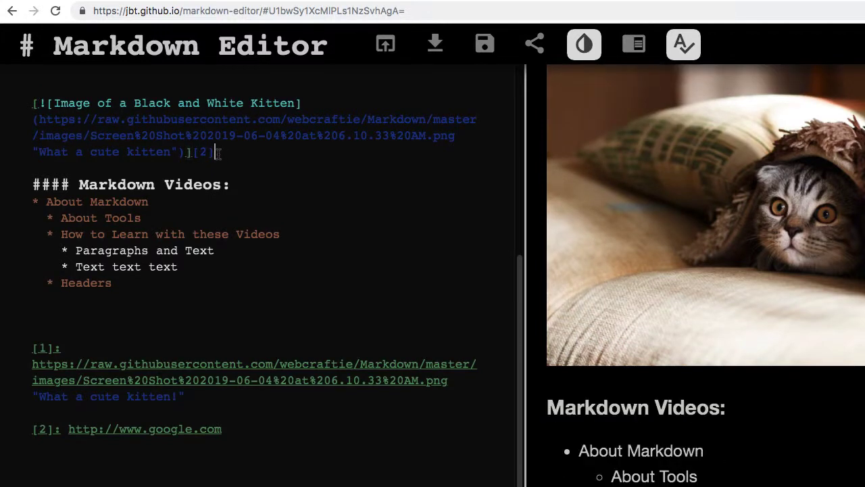
type("(")
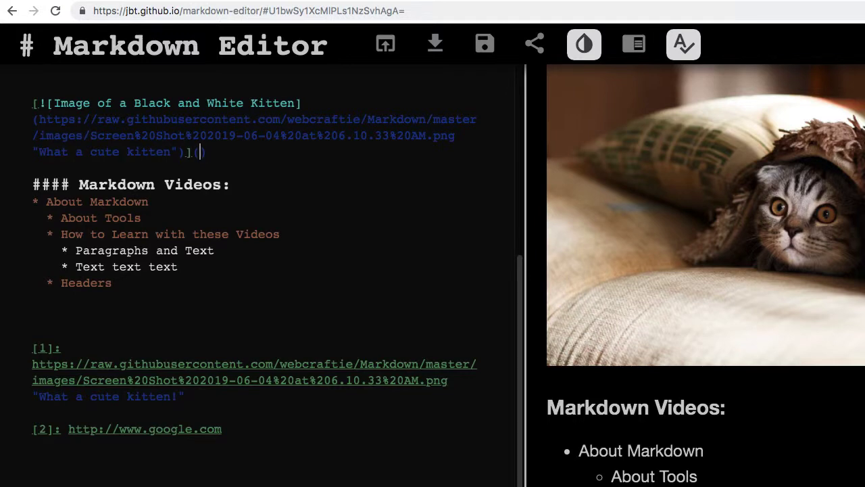
type("http://")
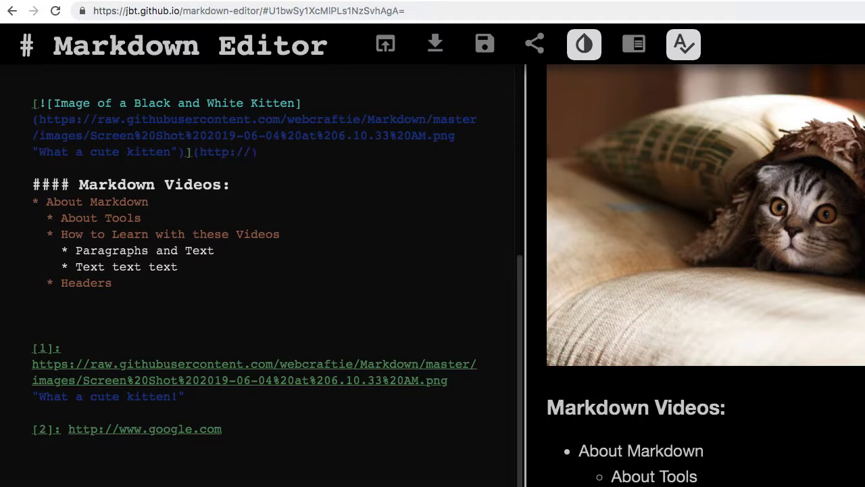
type("www.")
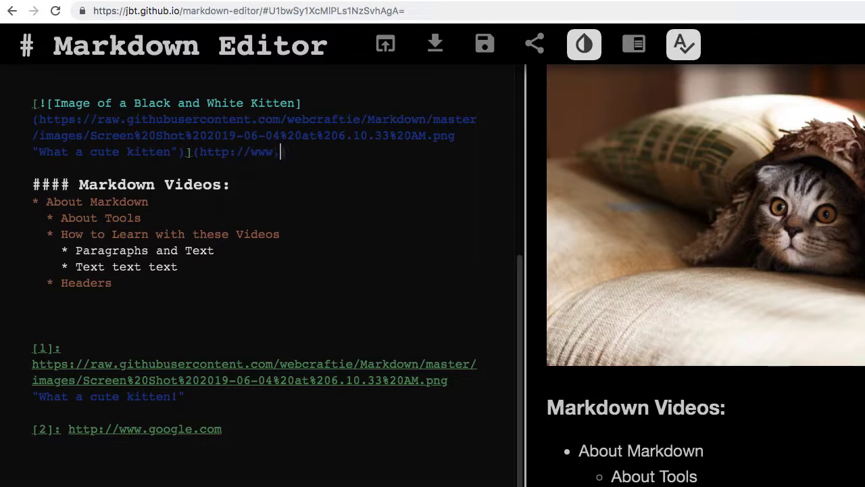
type("google.com")
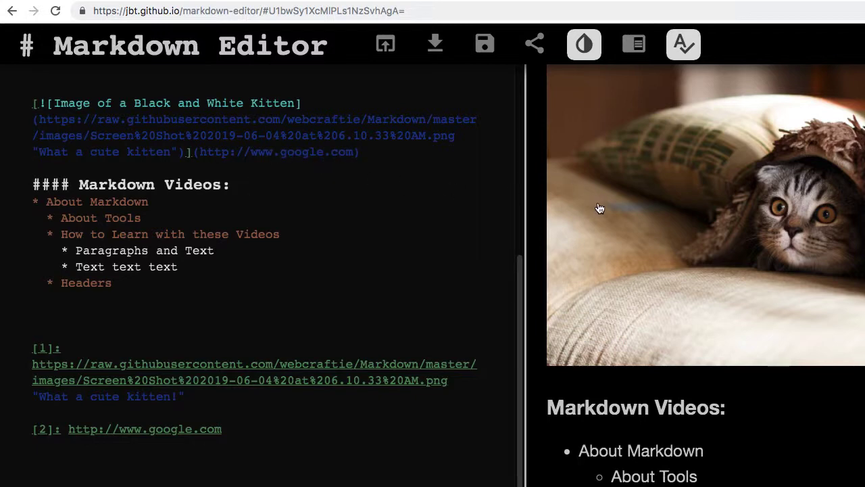
right_click(599, 208)
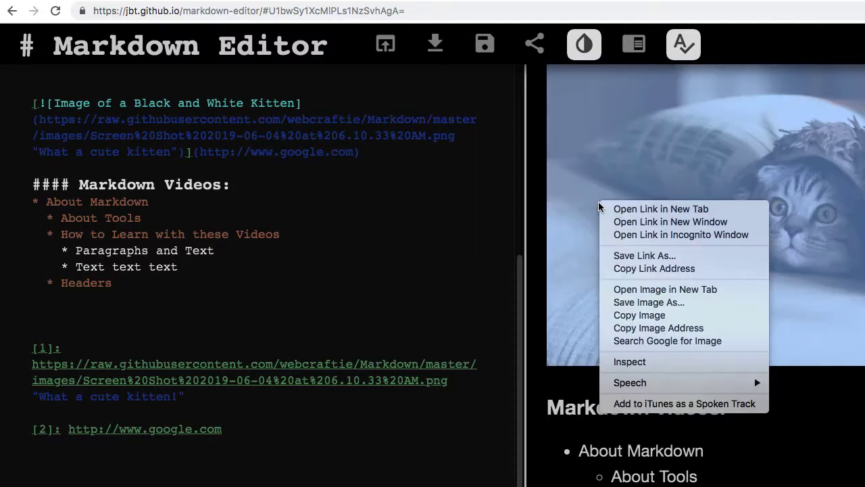
left_click(661, 209)
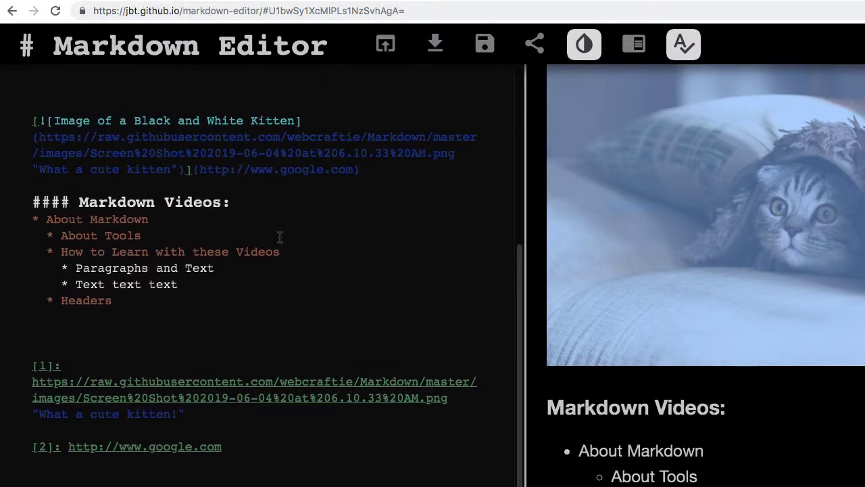
mouse_move(147, 142)
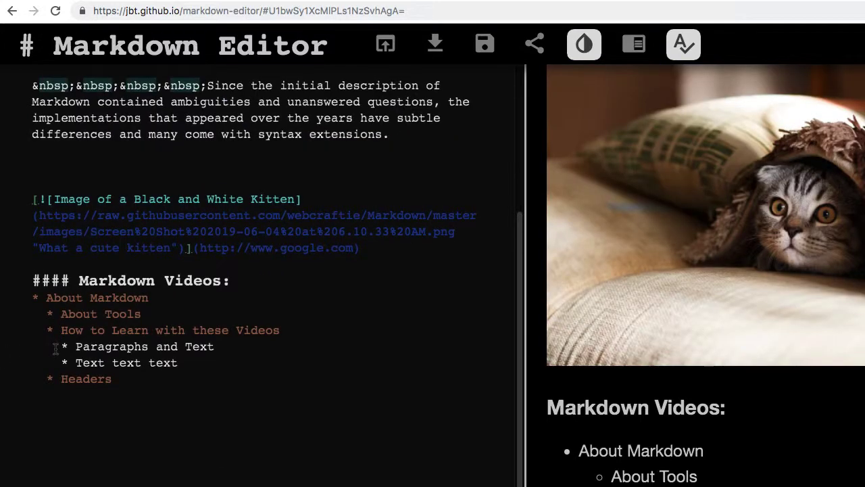
mouse_move(68, 443)
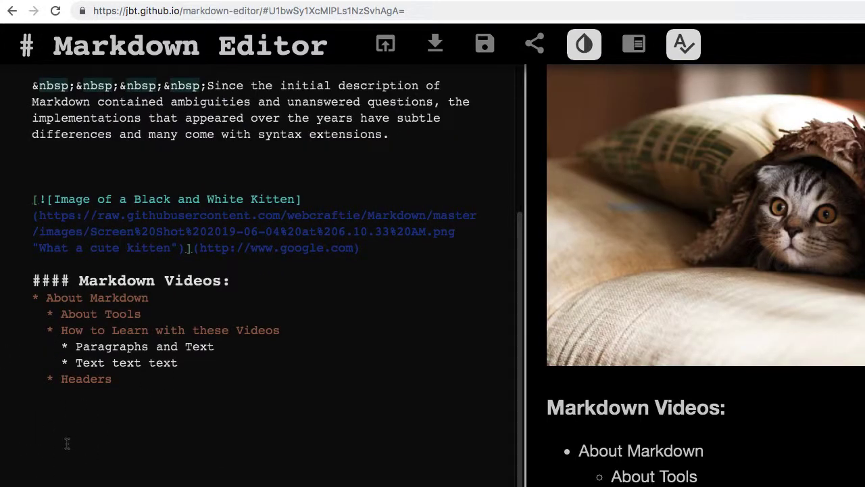